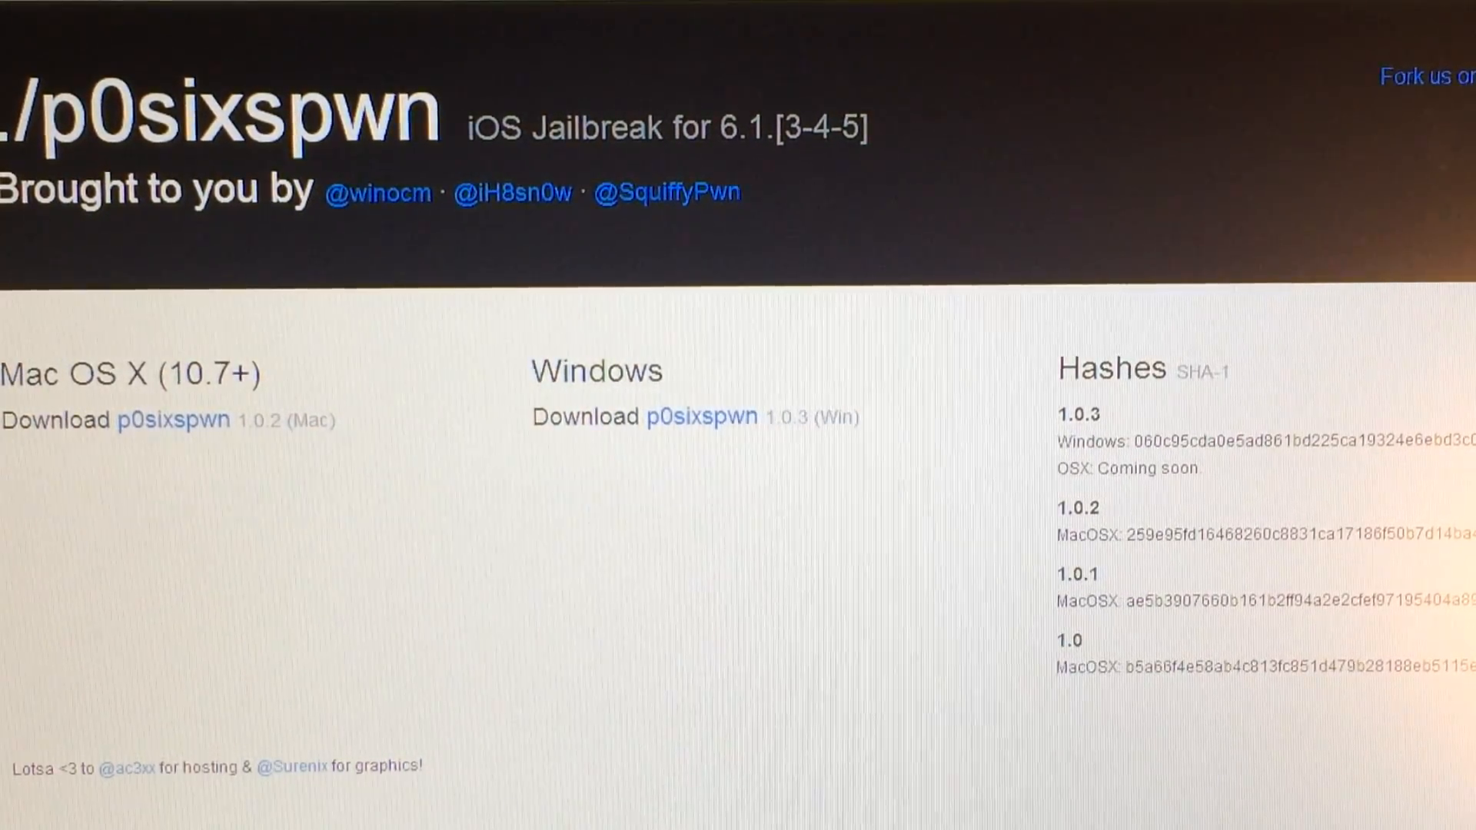
# - Bring up the context menu for the downloaded p0sixspwn folder on the desktop
pyautogui.rightClick(794, 253)
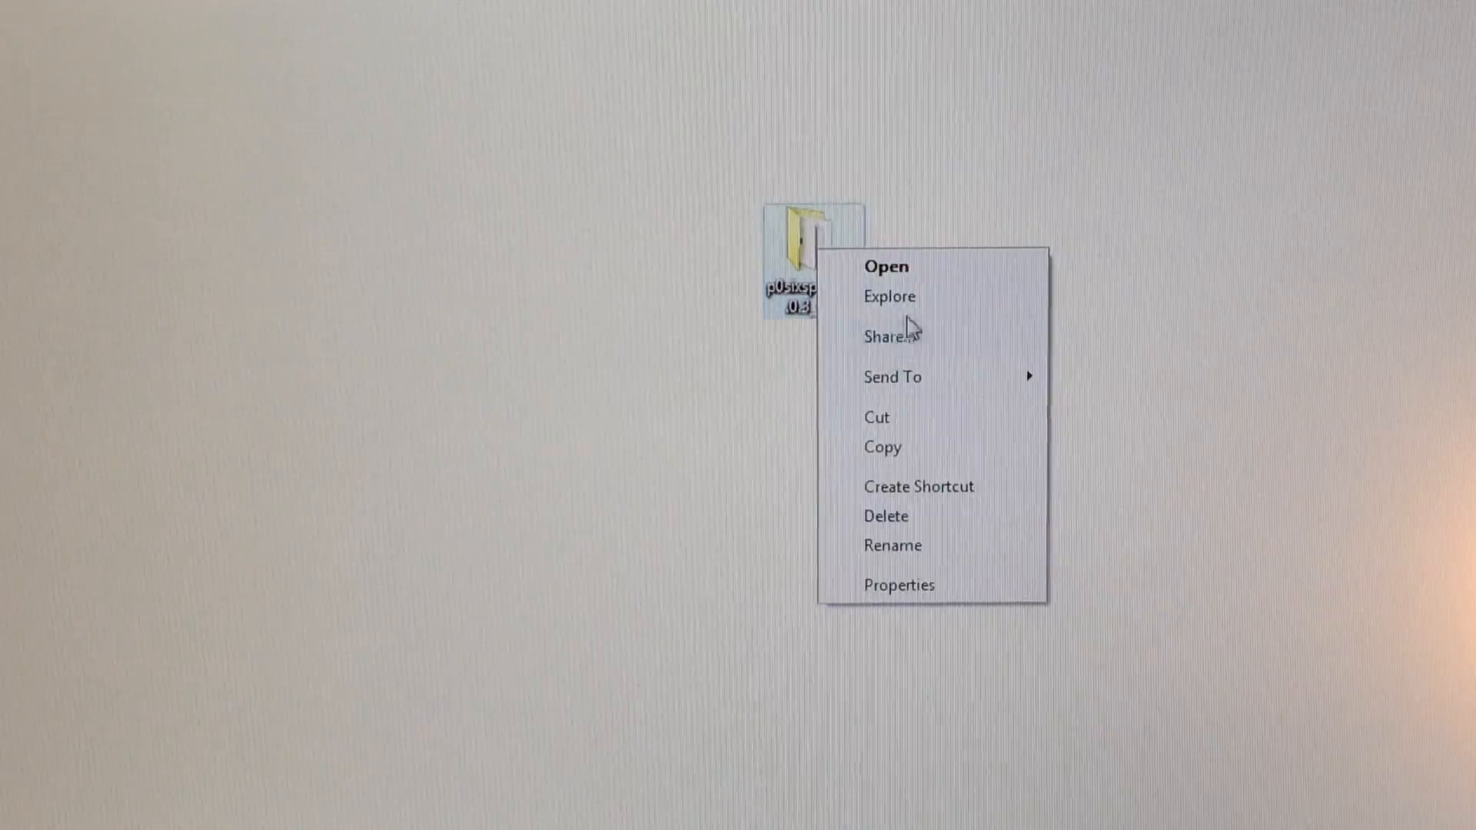
# - Show the p0sixspwn-v1.0.3_win folder contents: the LICENSE file and the p0sixspwn-v1.0.3 application
pyautogui.click(886, 266)
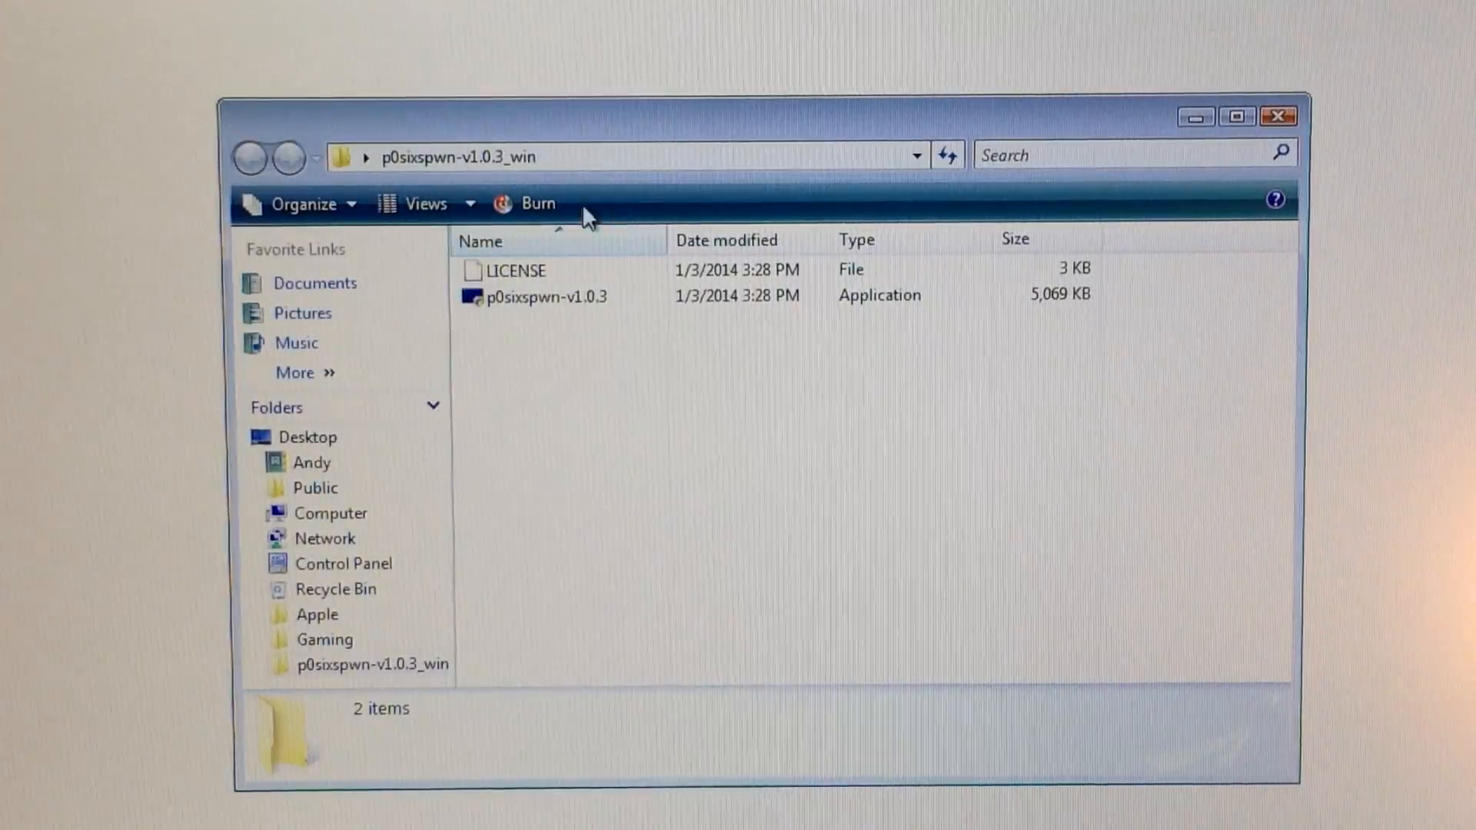
pyautogui.moveTo(647, 193)
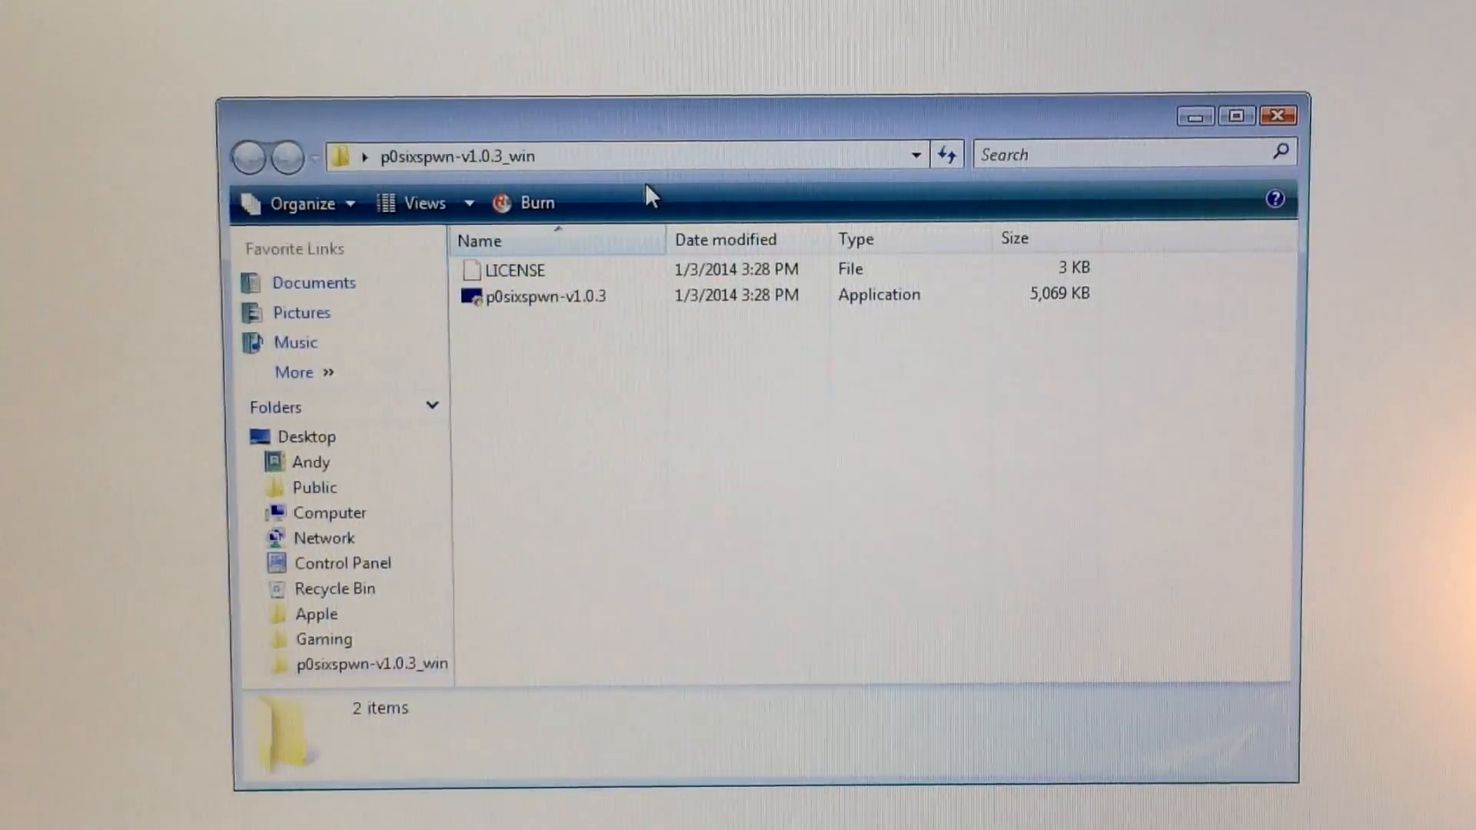
# - Launch p0sixspwn-v1.0.3 and allow it through User Account Control so it detects the iPhone 3GS on iOS 6.1.3
pyautogui.doubleClick(544, 295)
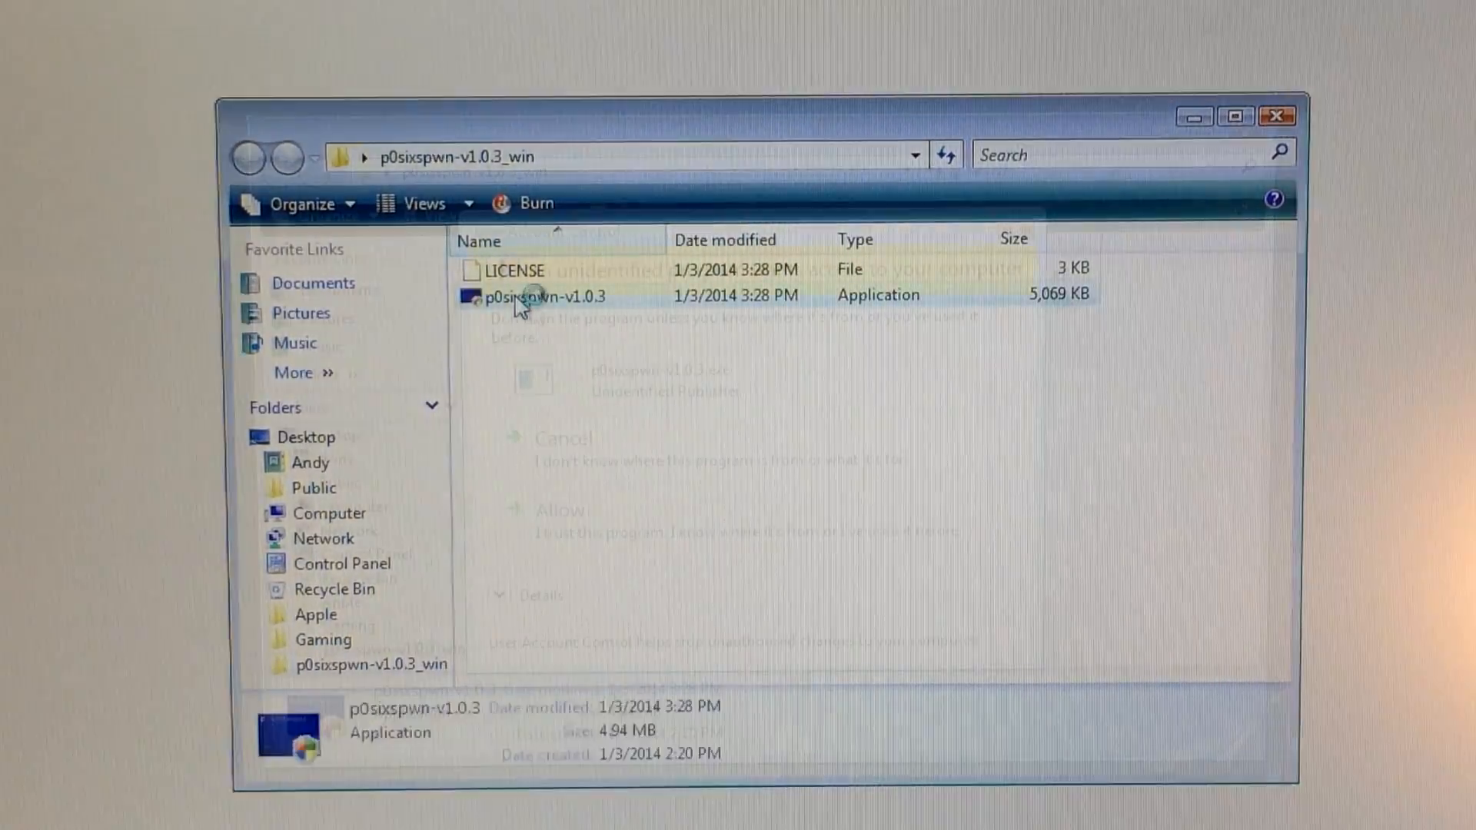
pyautogui.doubleClick(517, 295)
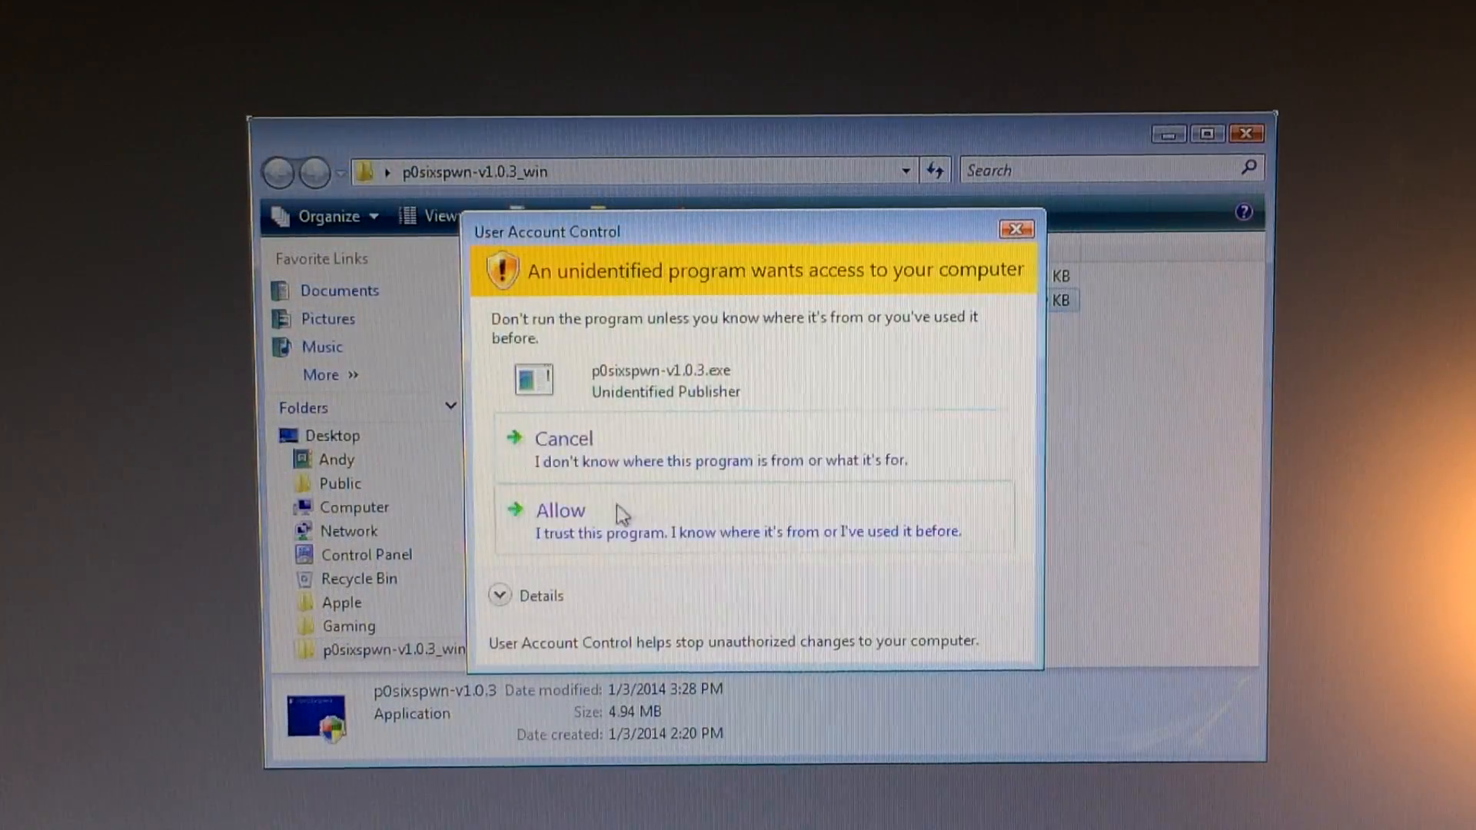
pyautogui.click(560, 510)
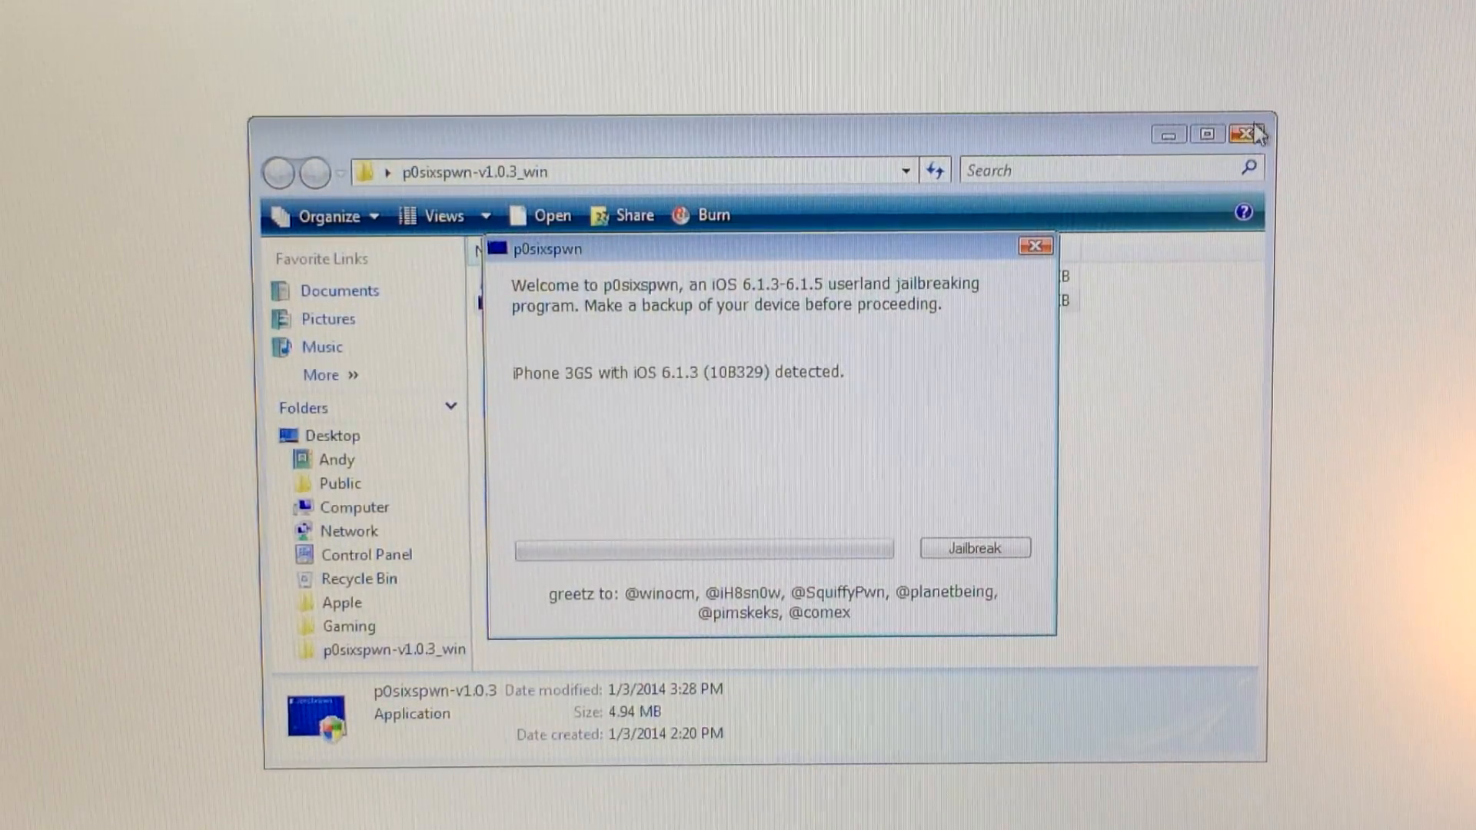
# - Close the folder window and start the jailbreak of the connected iPhone 3GS, waiting for it to reboot
pyautogui.click(1247, 132)
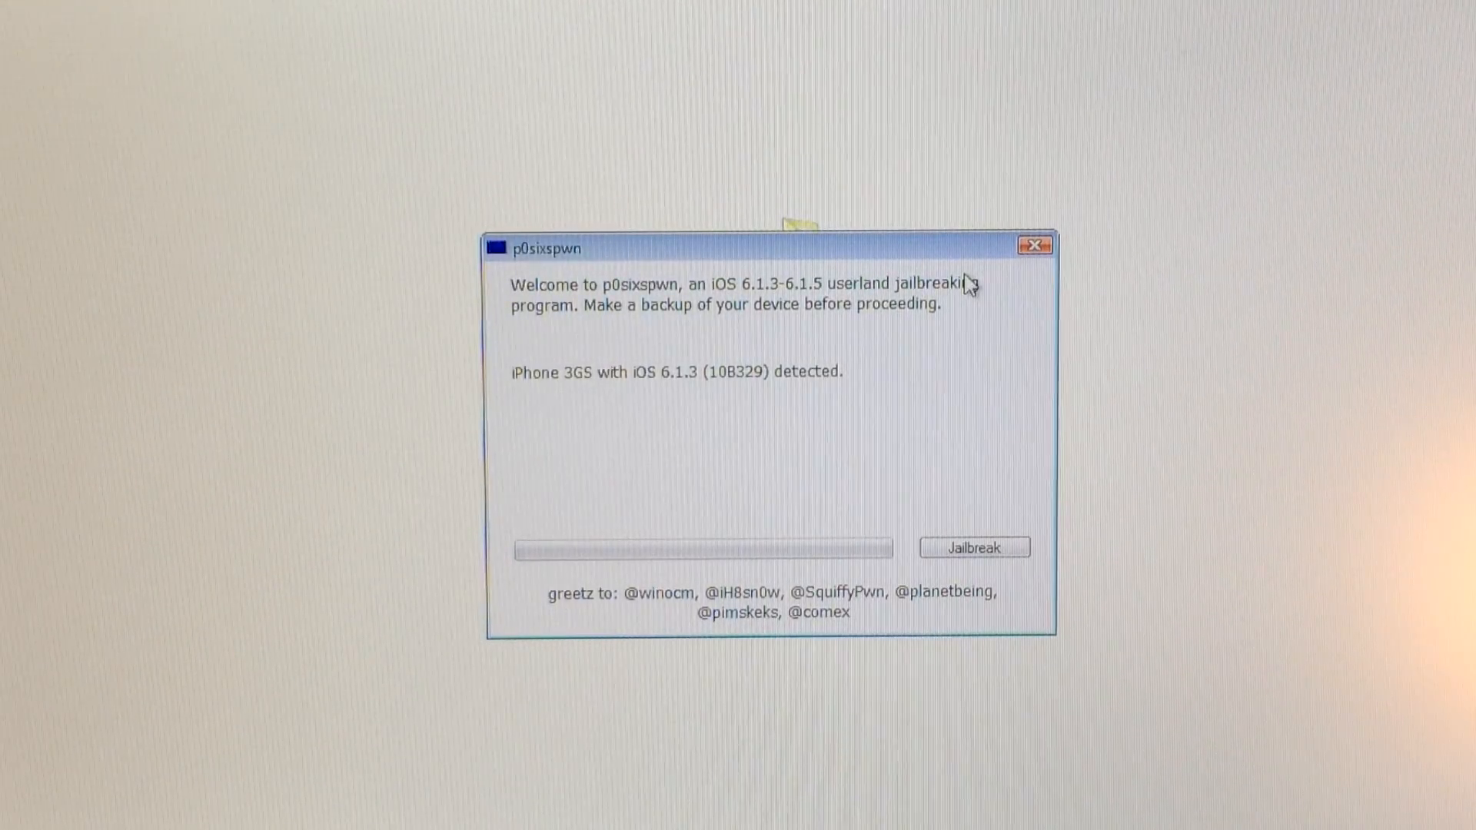
pyautogui.click(975, 547)
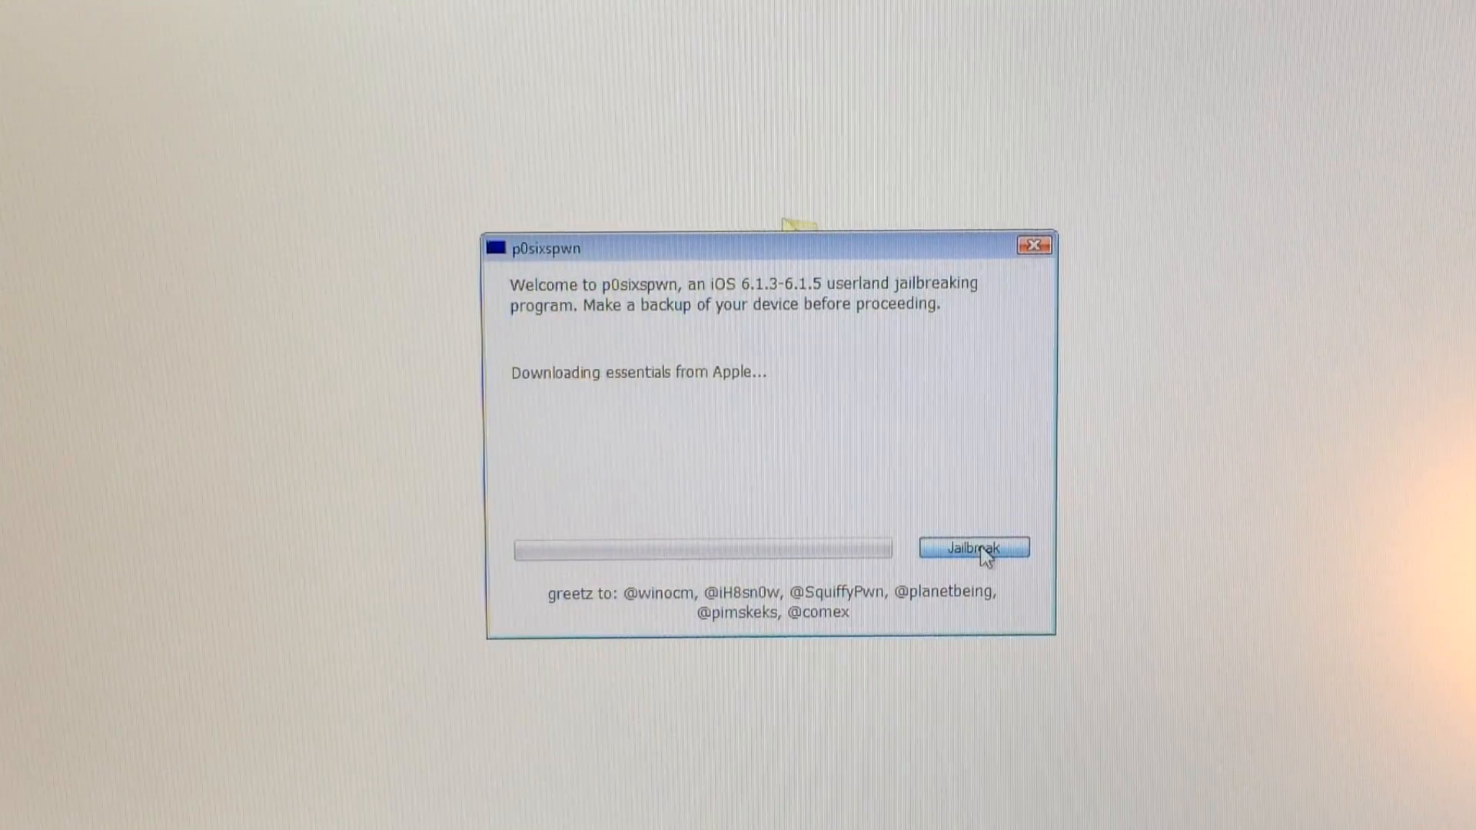
pyautogui.click(974, 548)
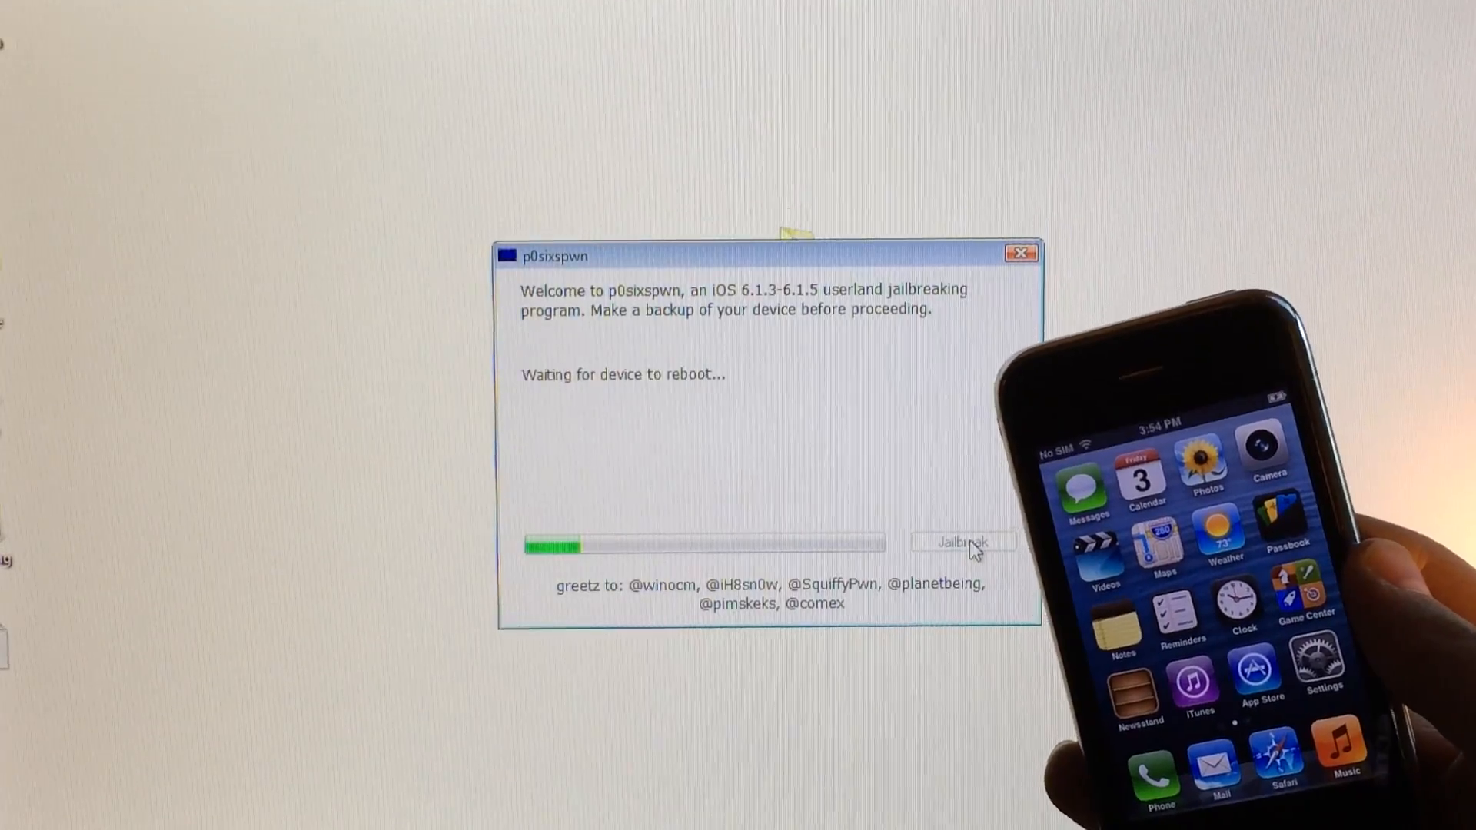